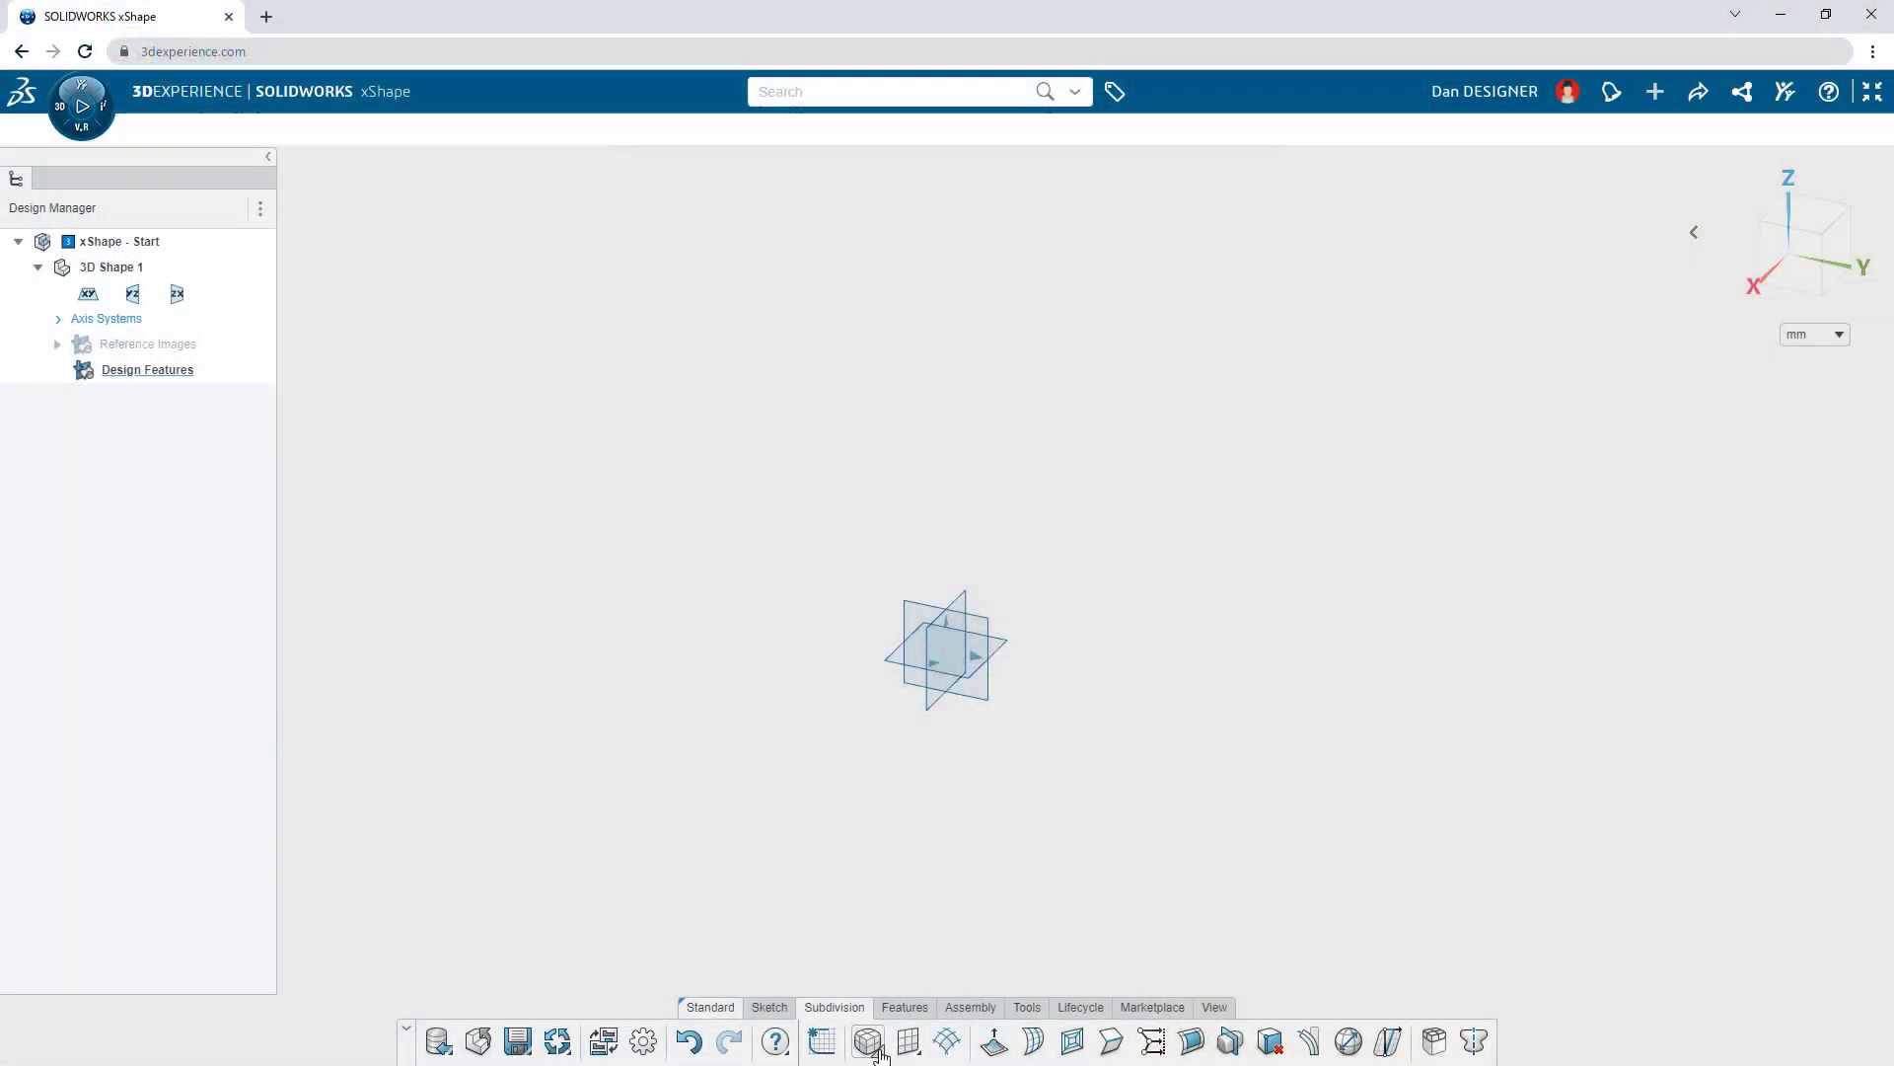
Begin sculpting a subdivision box primitive into the handled case body.
click(869, 1042)
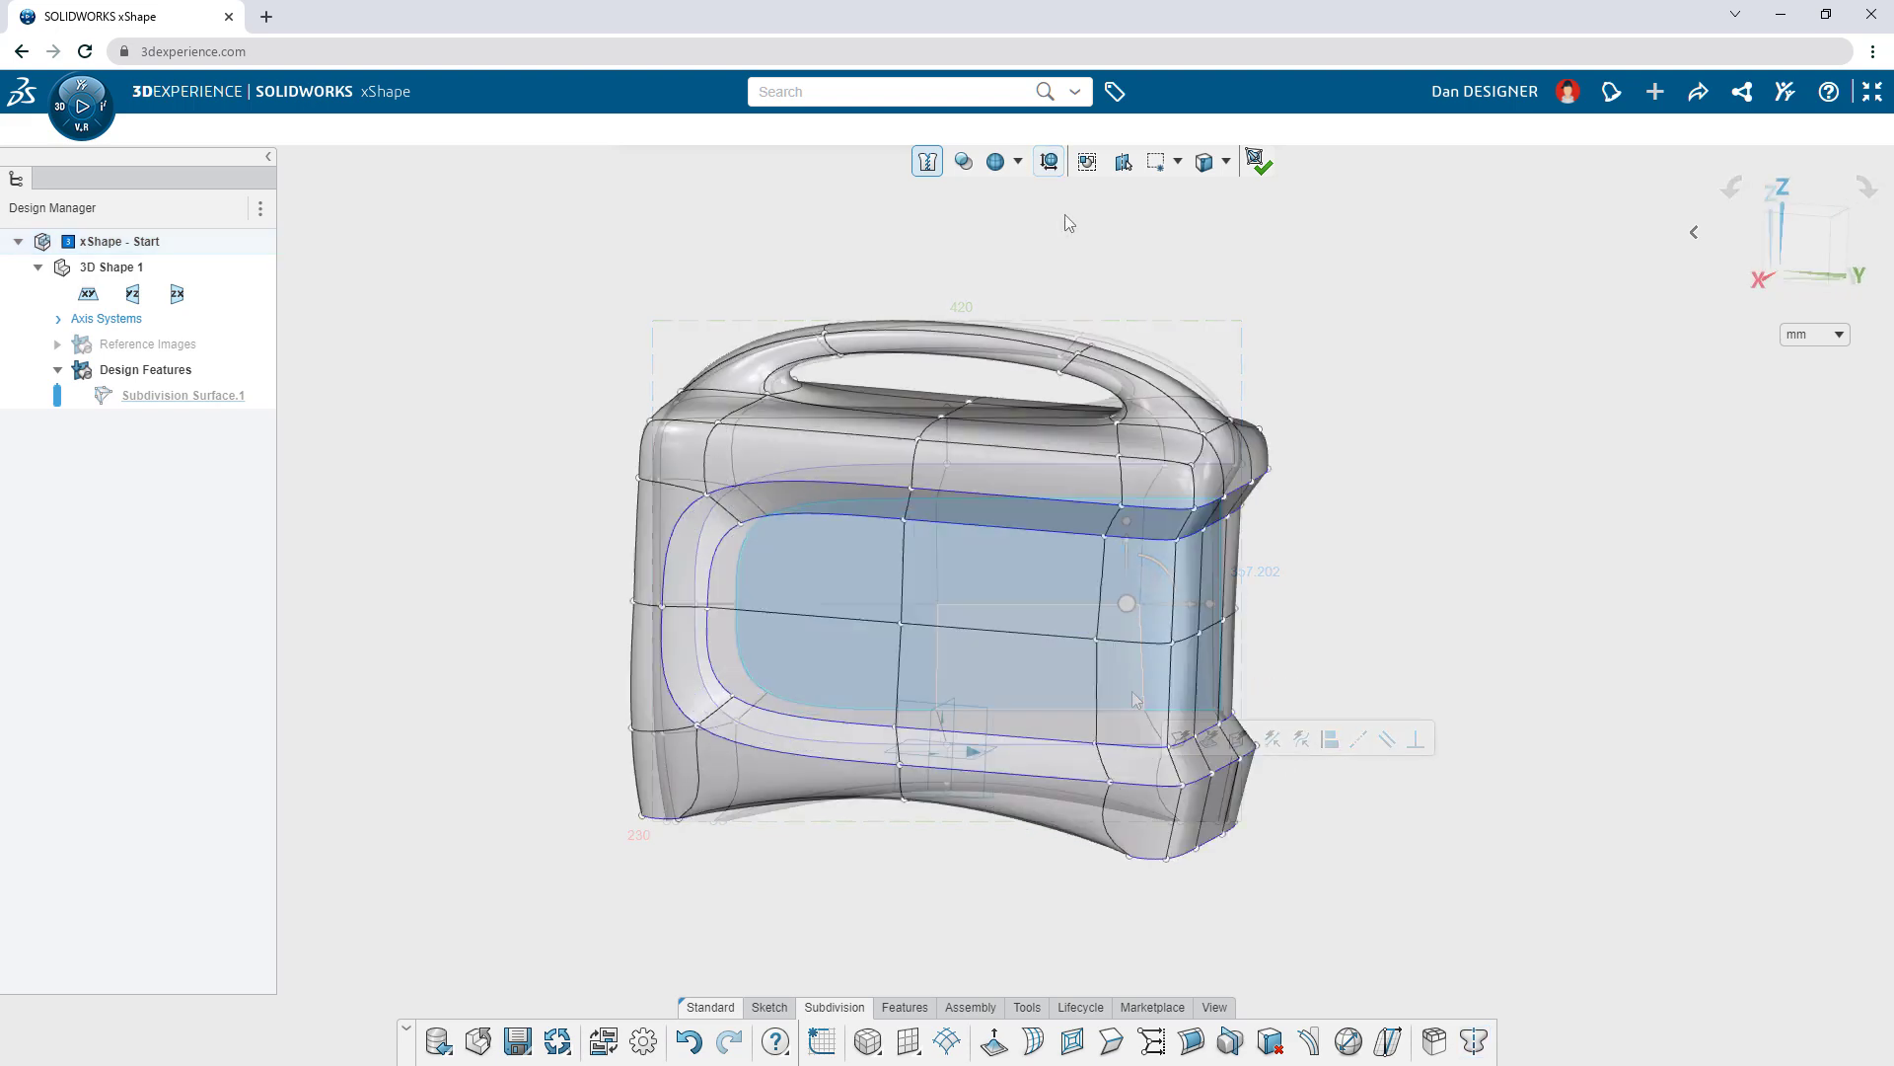
Accept the subdivision edit so a knit surface of the case is created.
click(1261, 160)
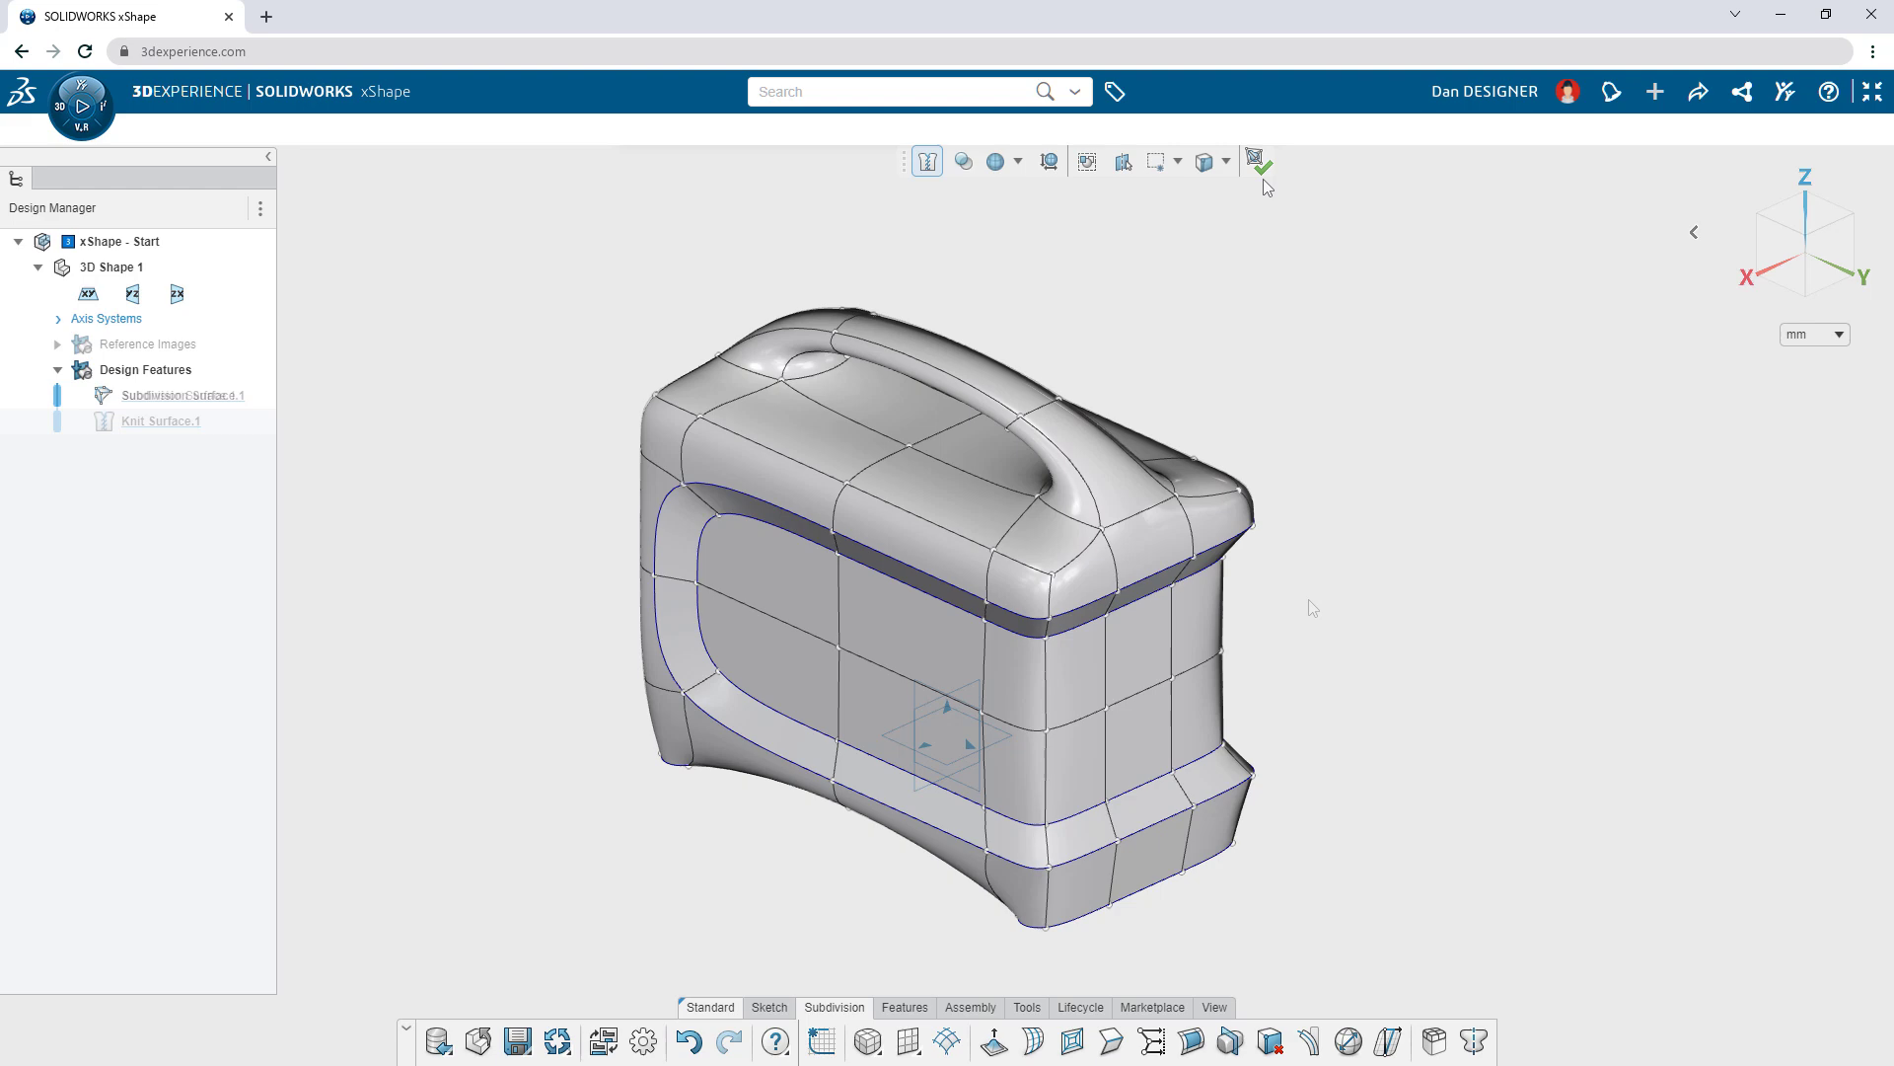
click(1261, 162)
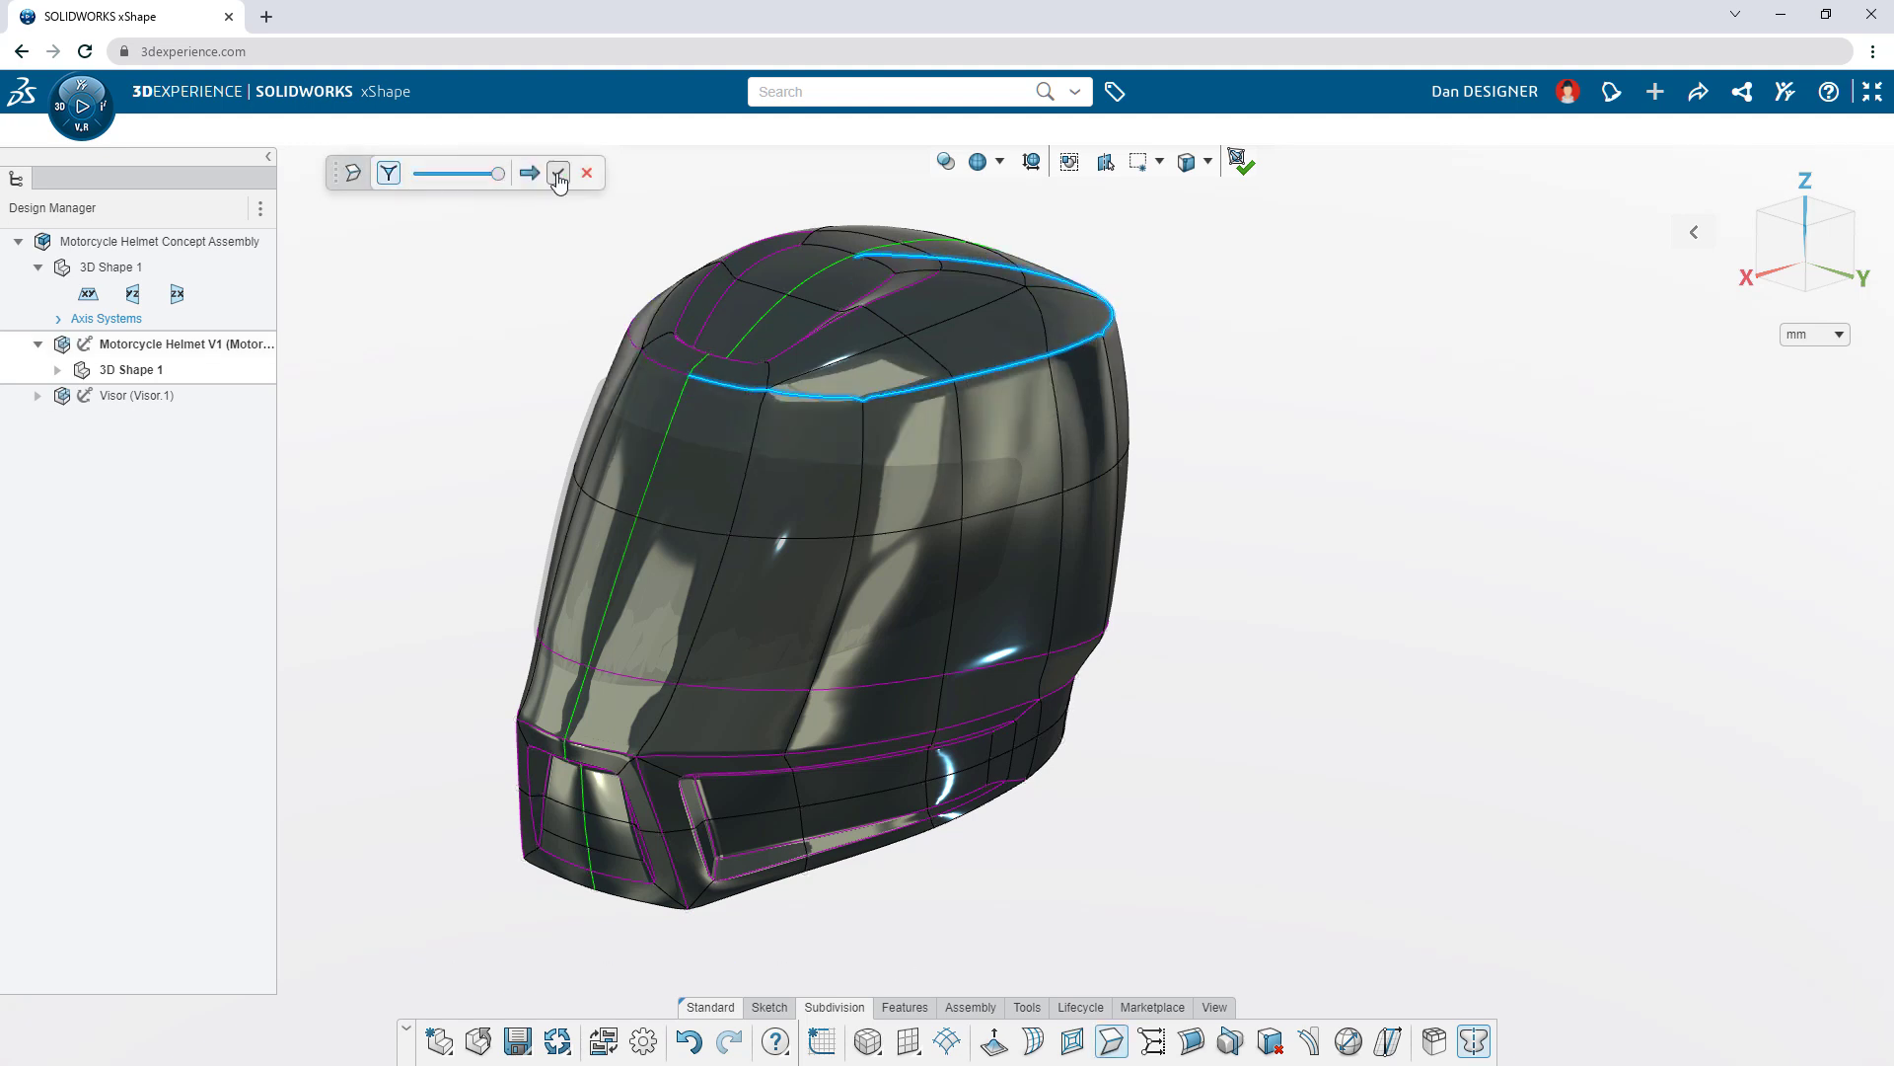
Accept the adjusted top edge loop on the helmet's subdivision shell.
click(557, 174)
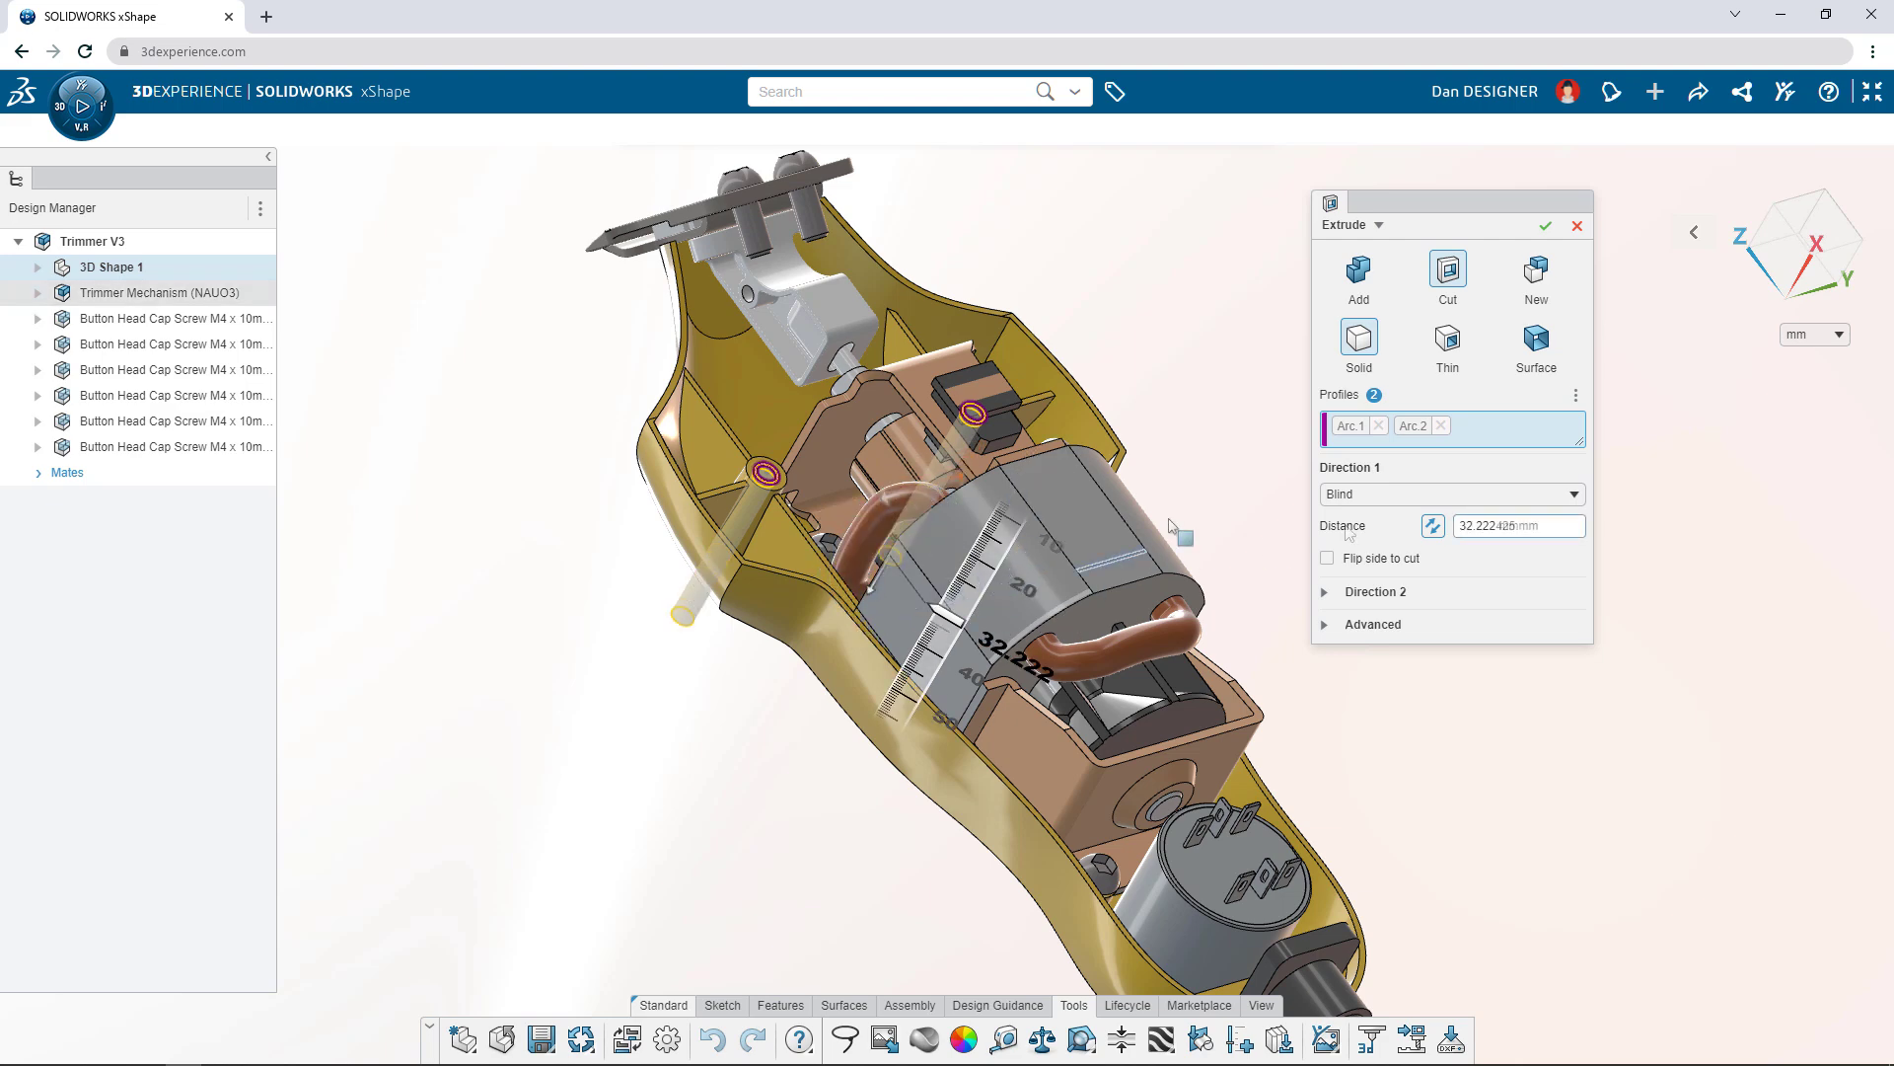
Apply the extruded cut to the trimmer and add Trimmer Concept A.1 as the task deliverable.
click(1548, 225)
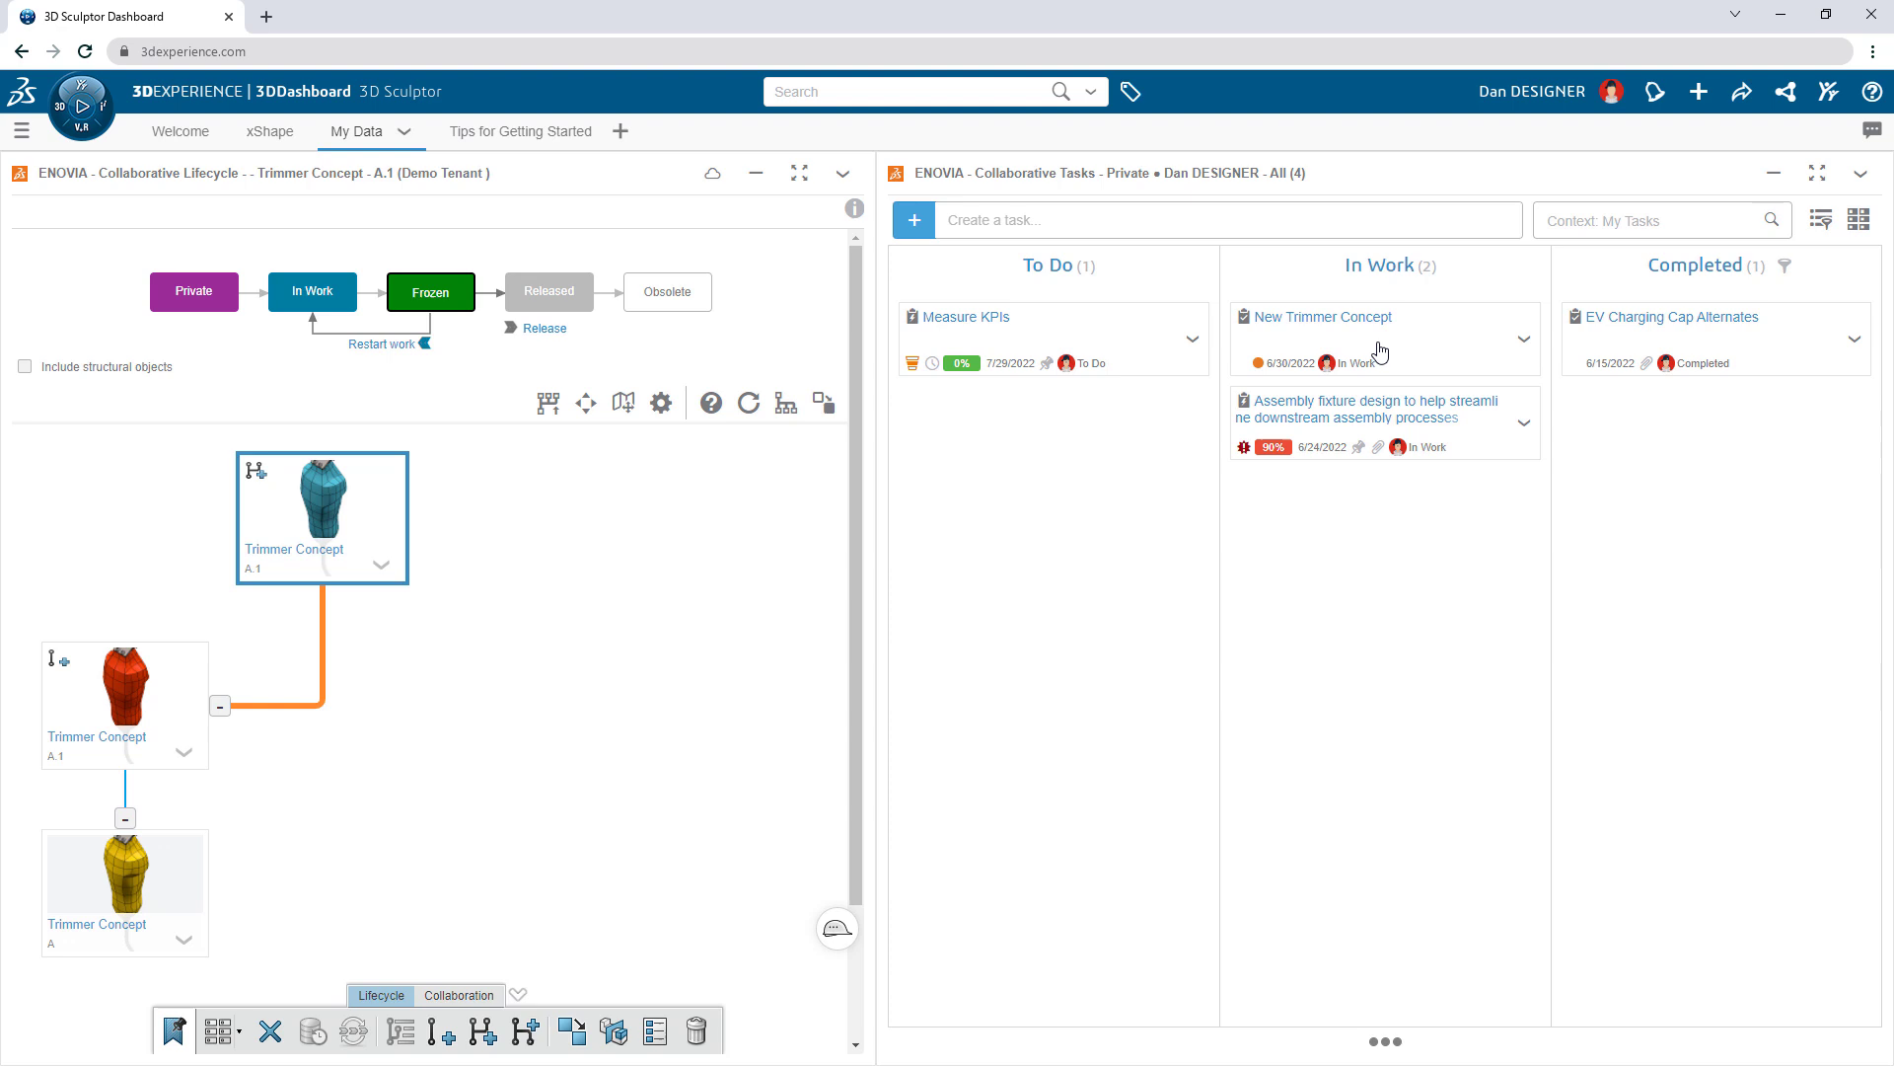
click(1326, 316)
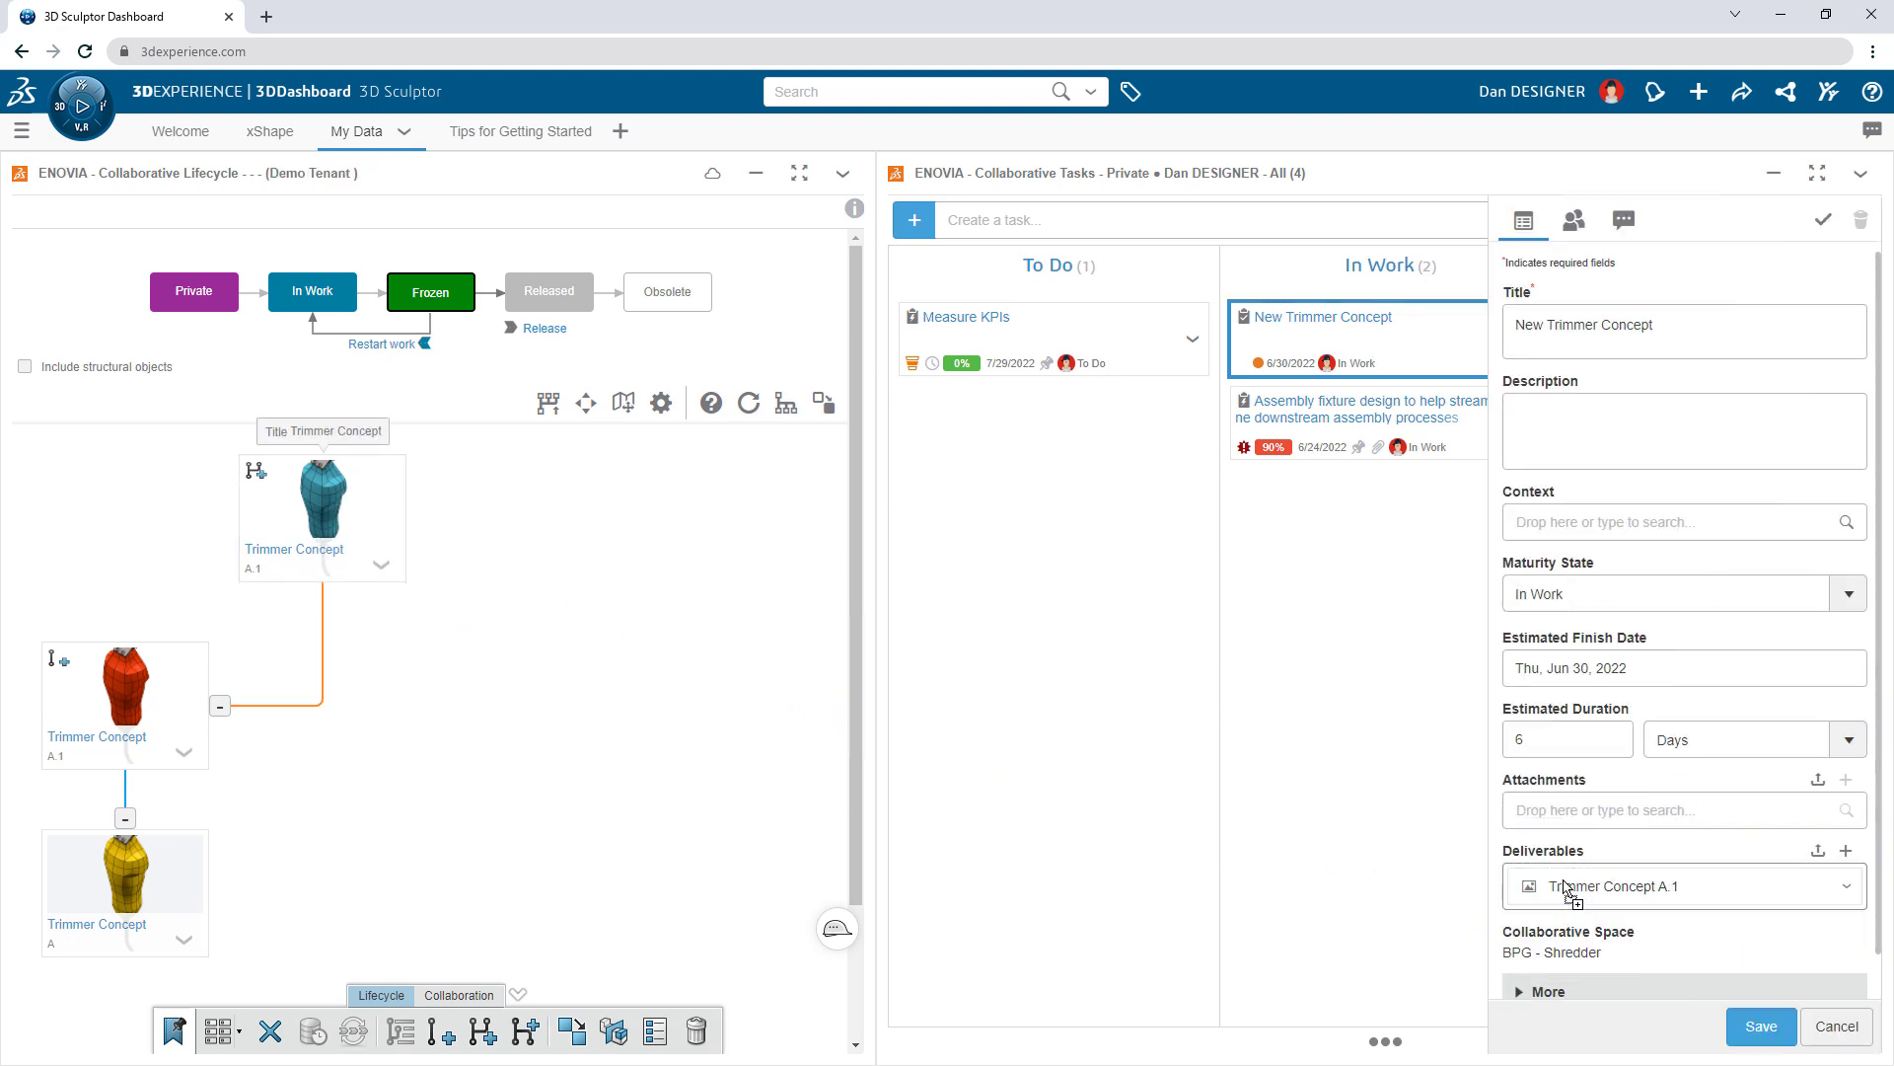
click(1759, 1026)
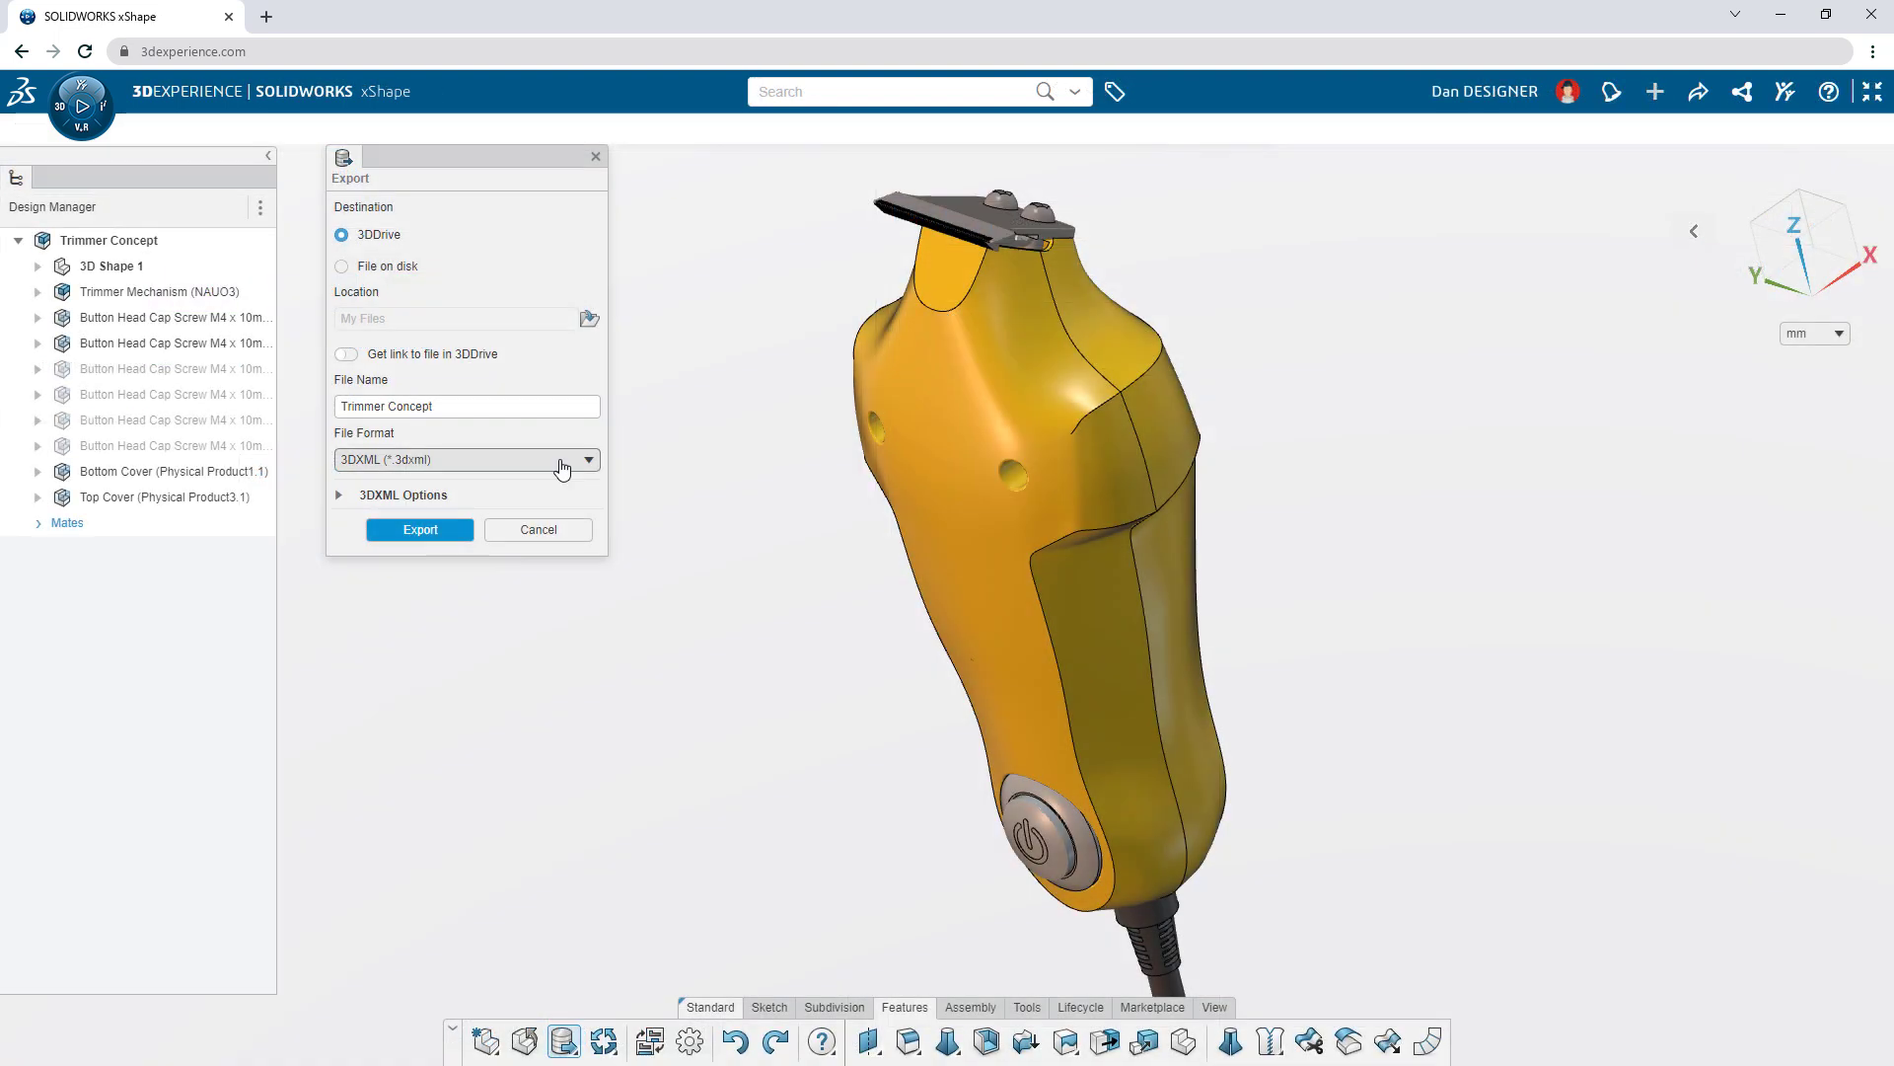
Export the trimmer model in STEP format.
click(588, 459)
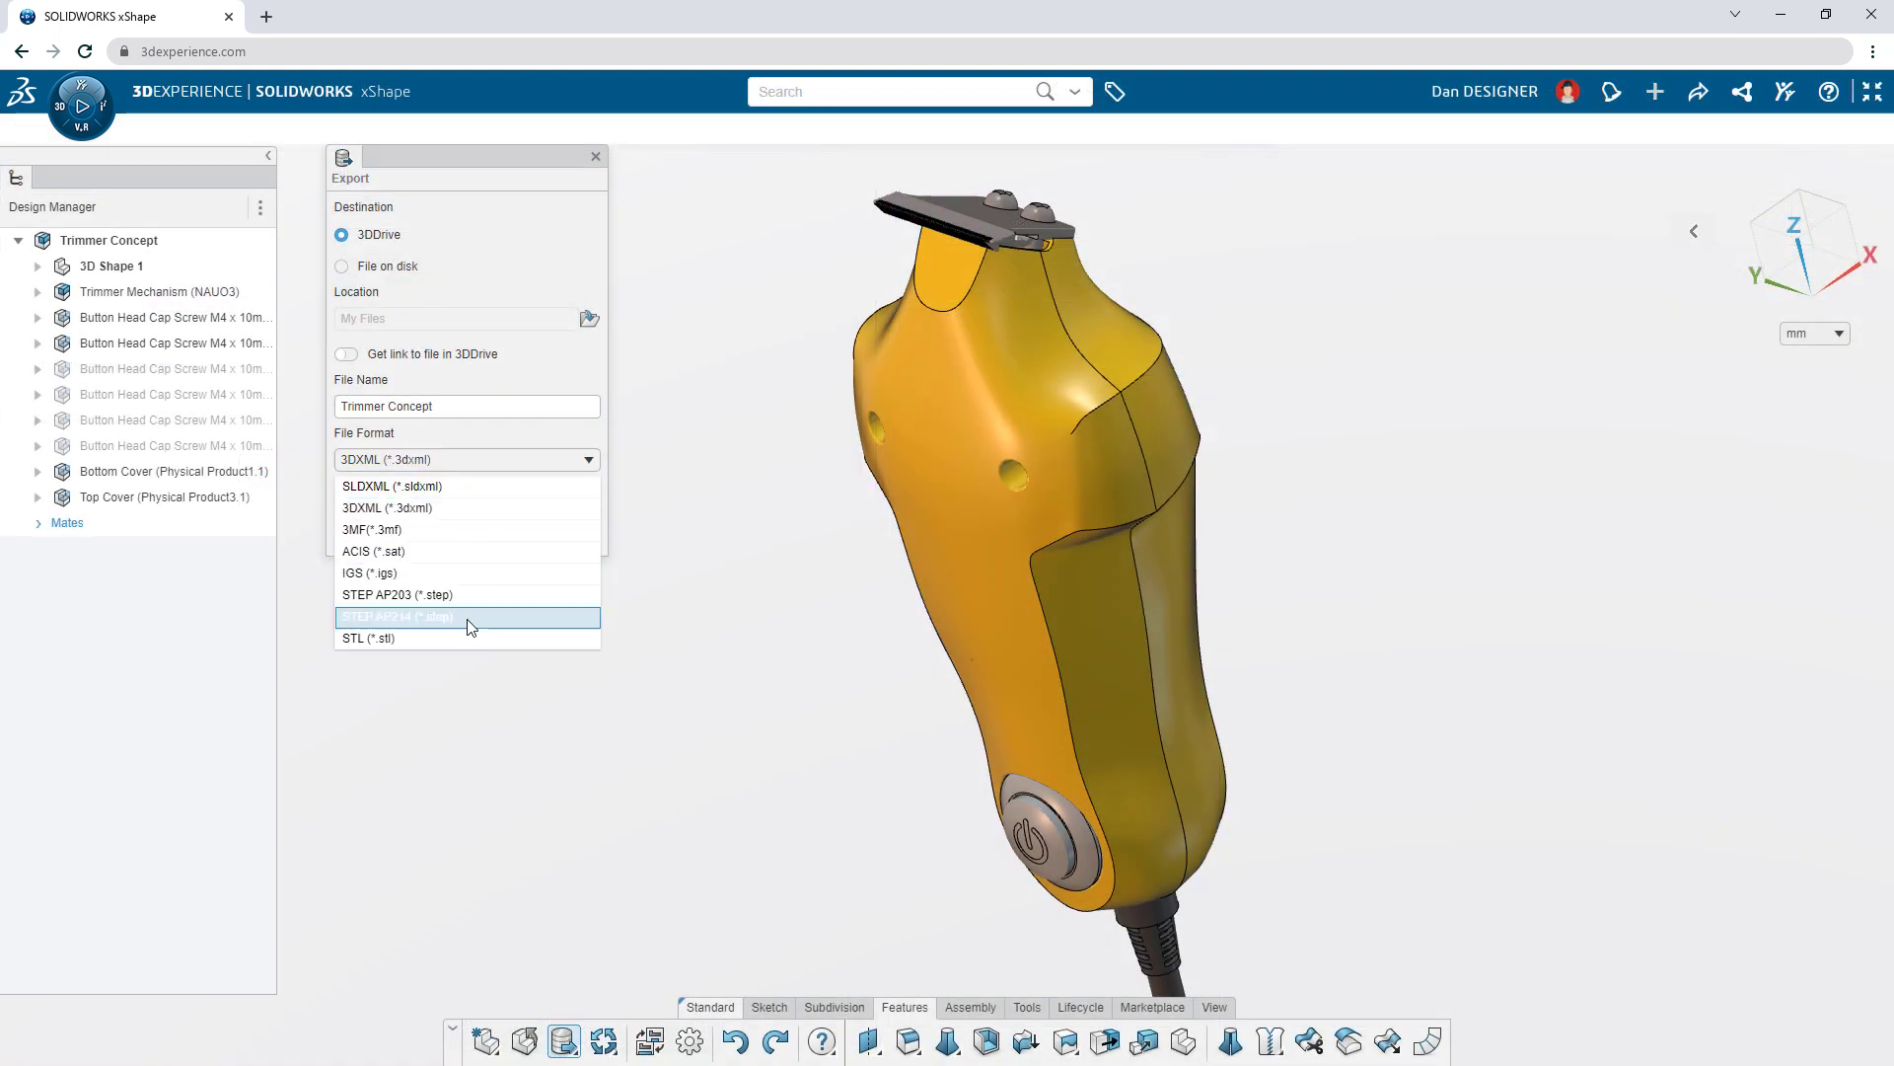
click(394, 616)
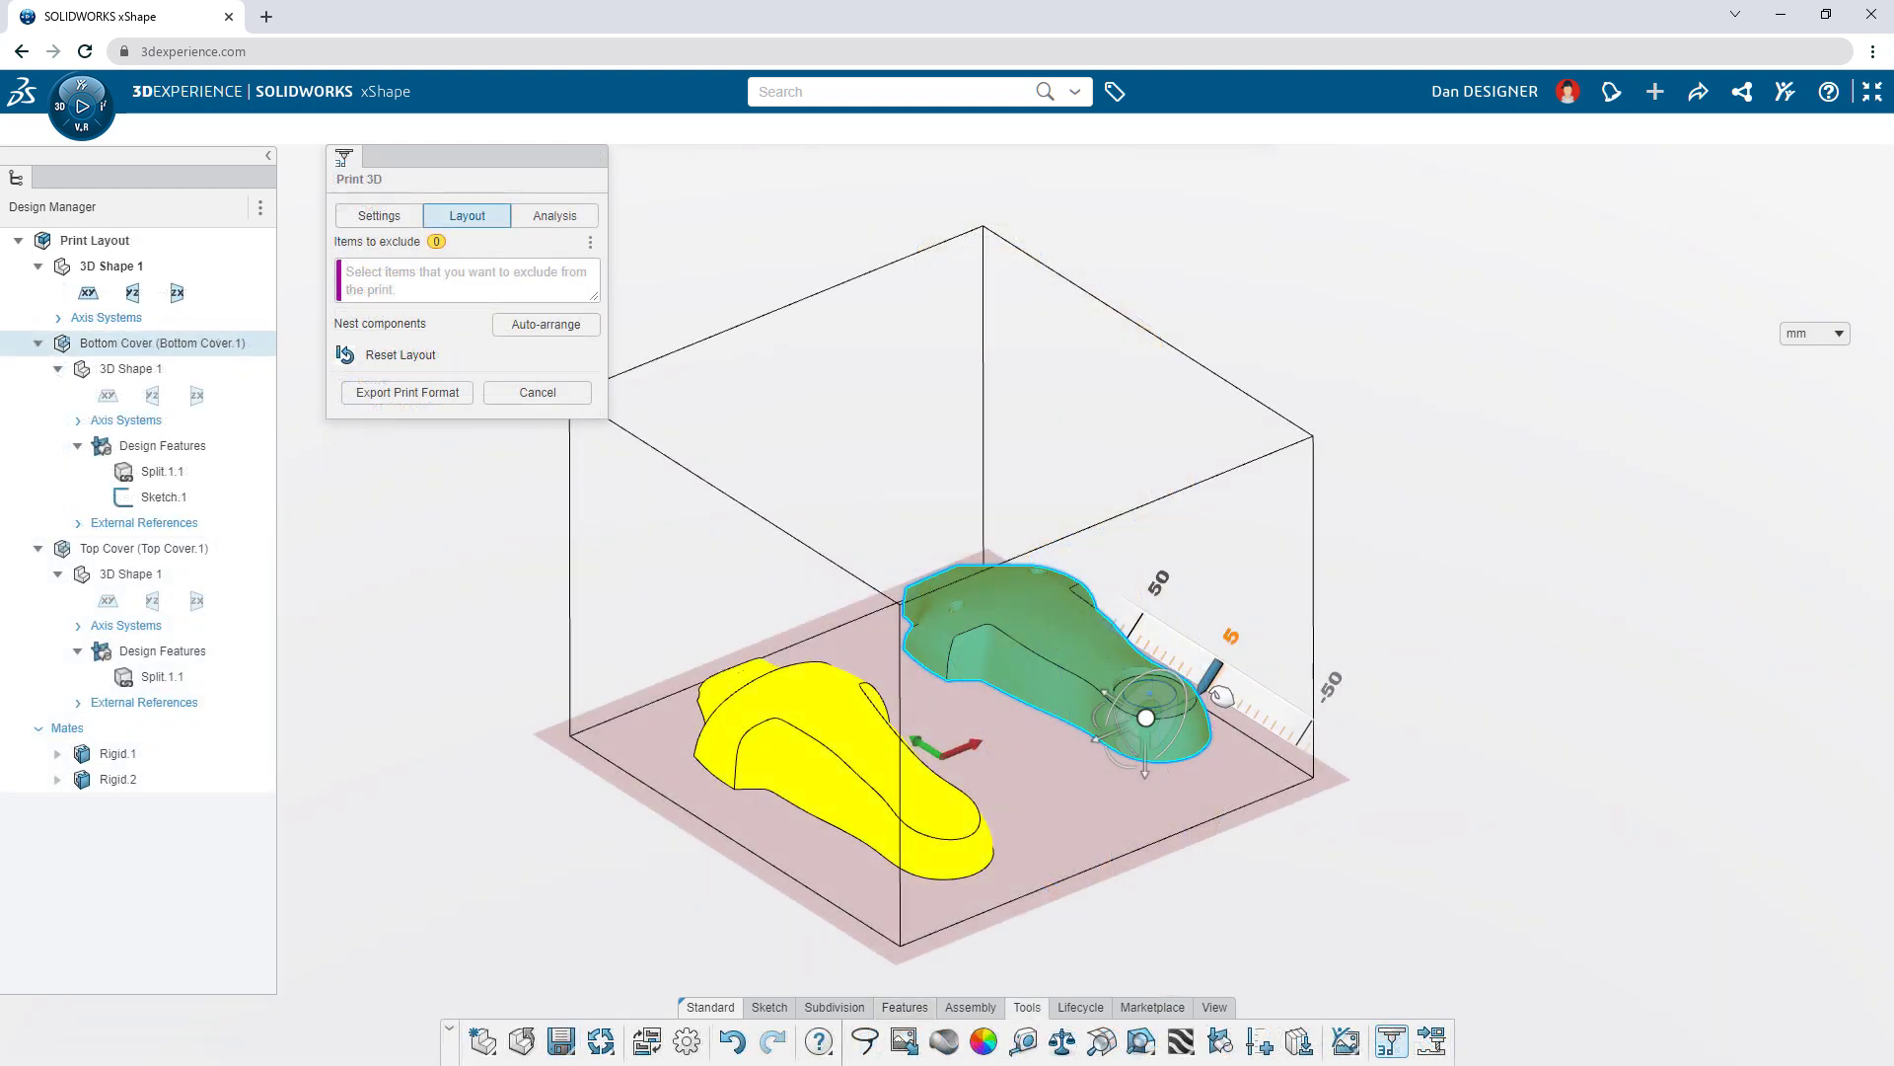
Rotate the second cover into position on the 3D print bed.
click(545, 324)
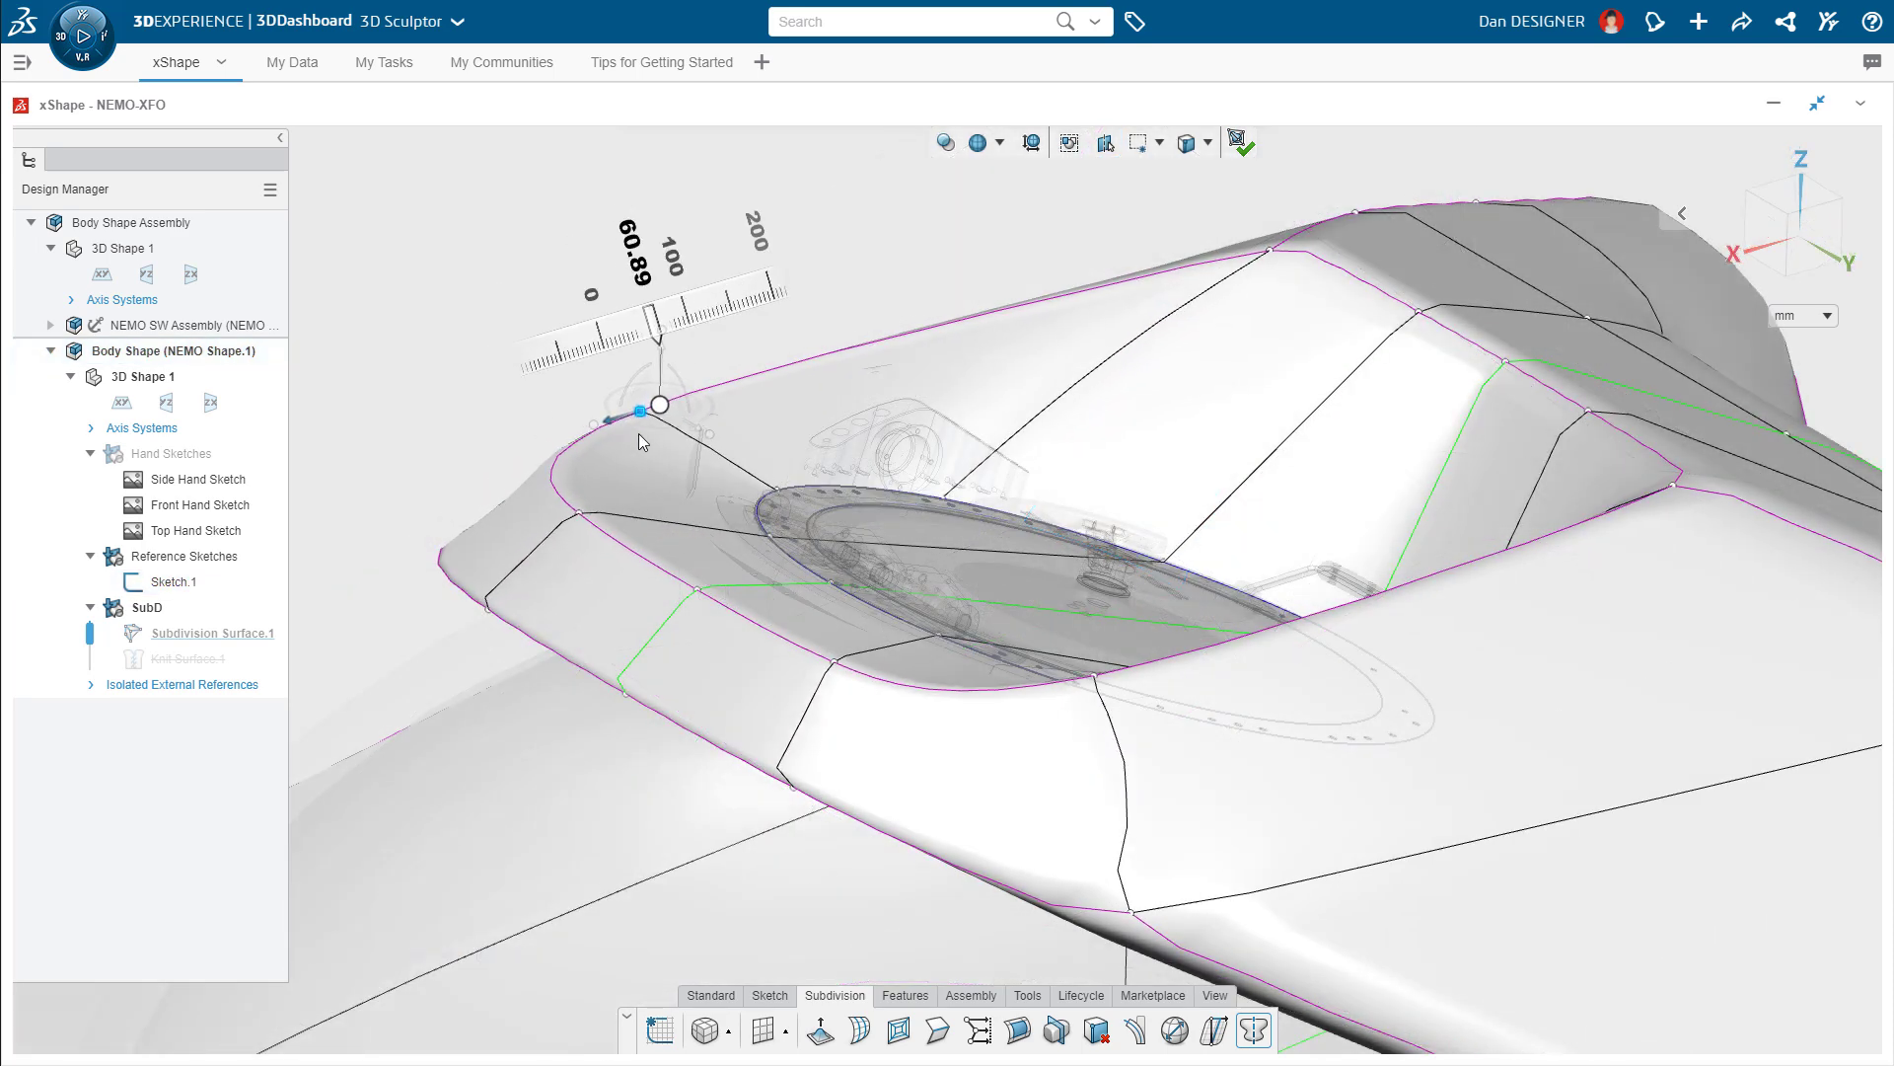
Reshape the canopy opening edge, then cut a 16 mm M16x1.5 thread on the gear shaft.
drag(638, 411, 708, 387)
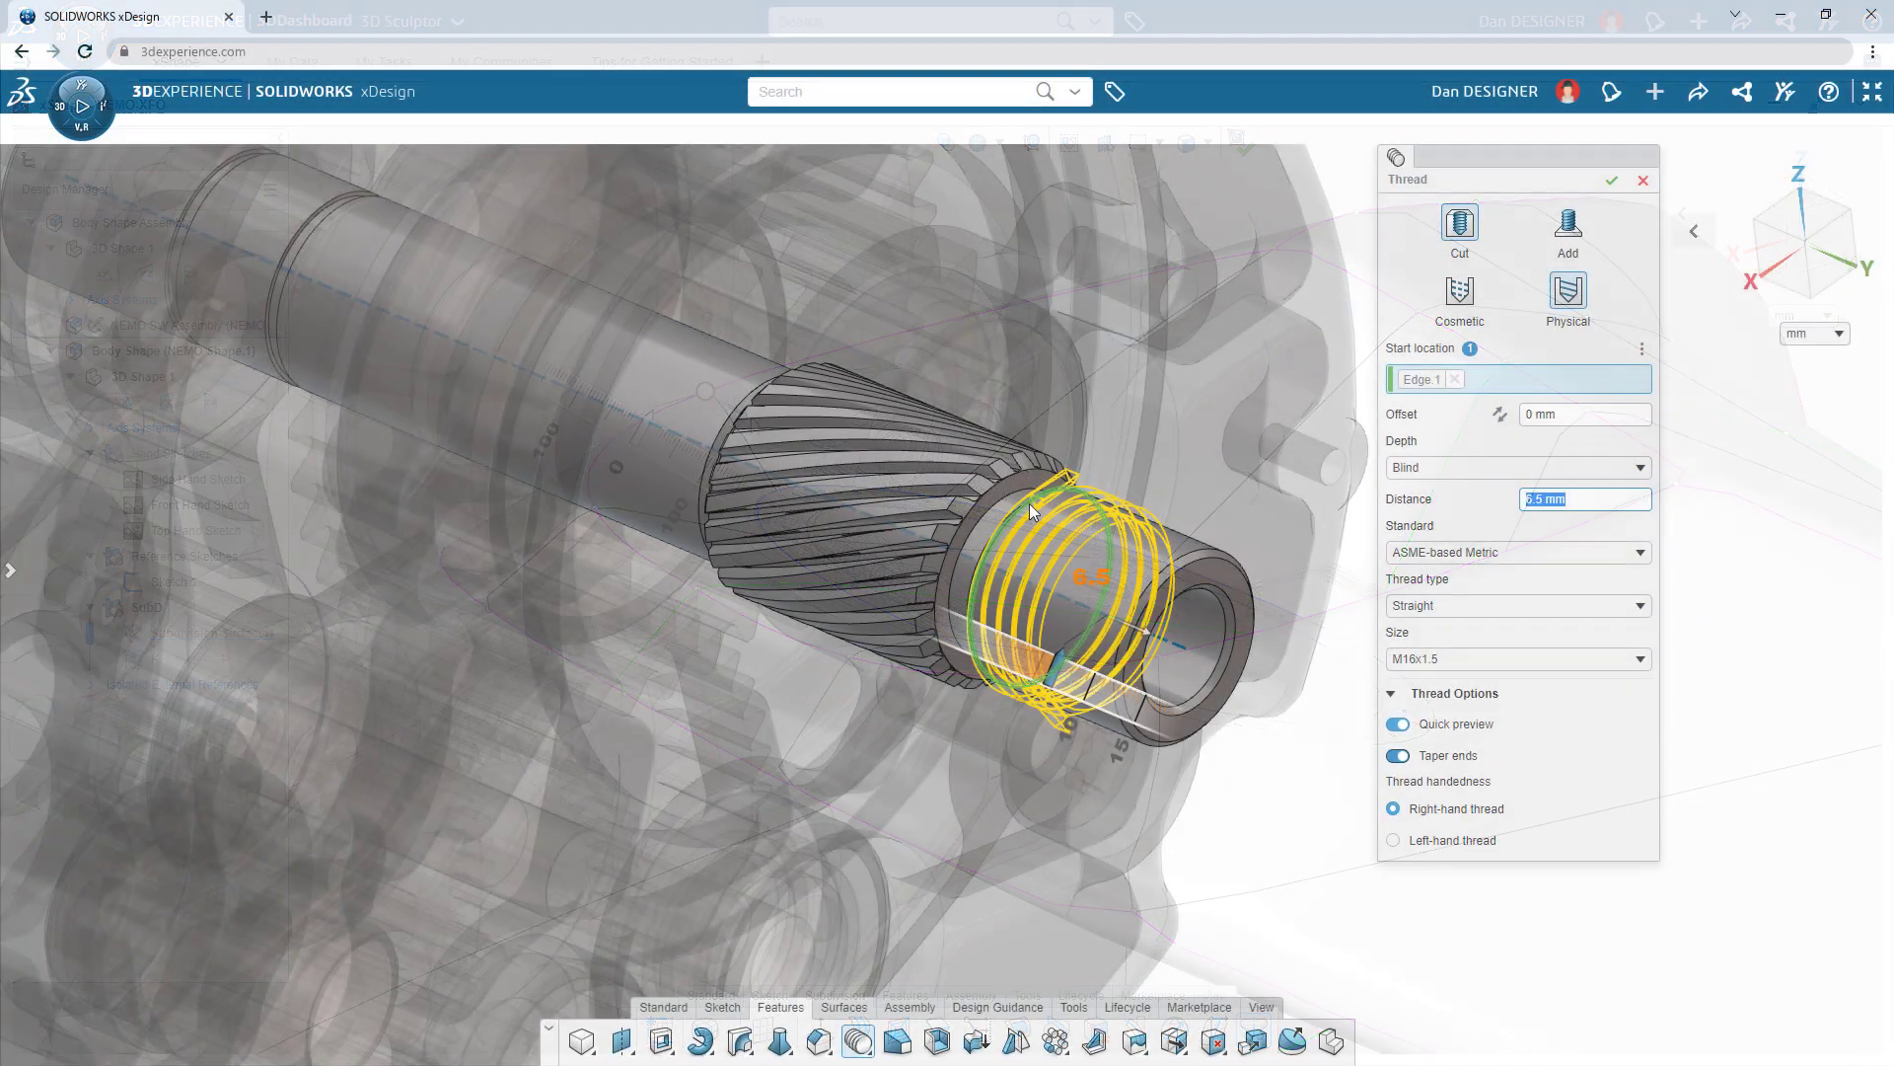
text(16 mm)
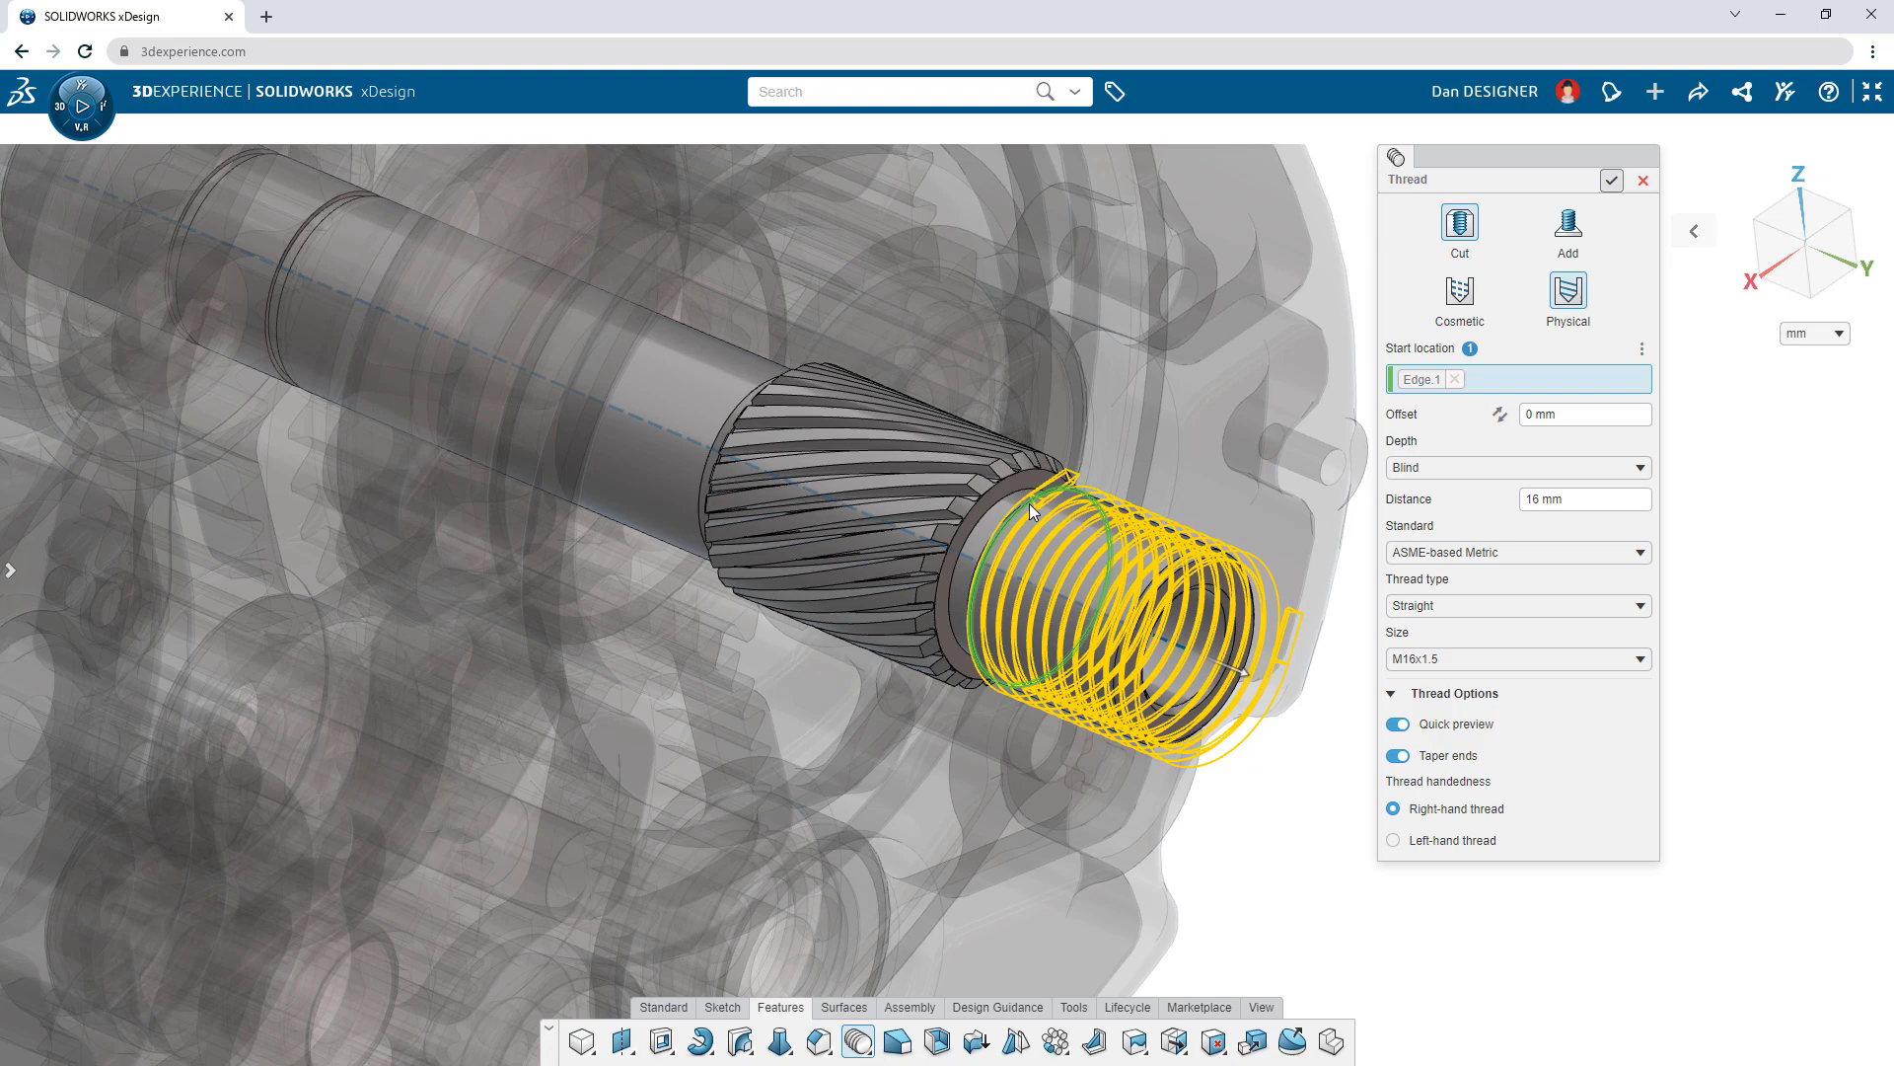
click(1613, 180)
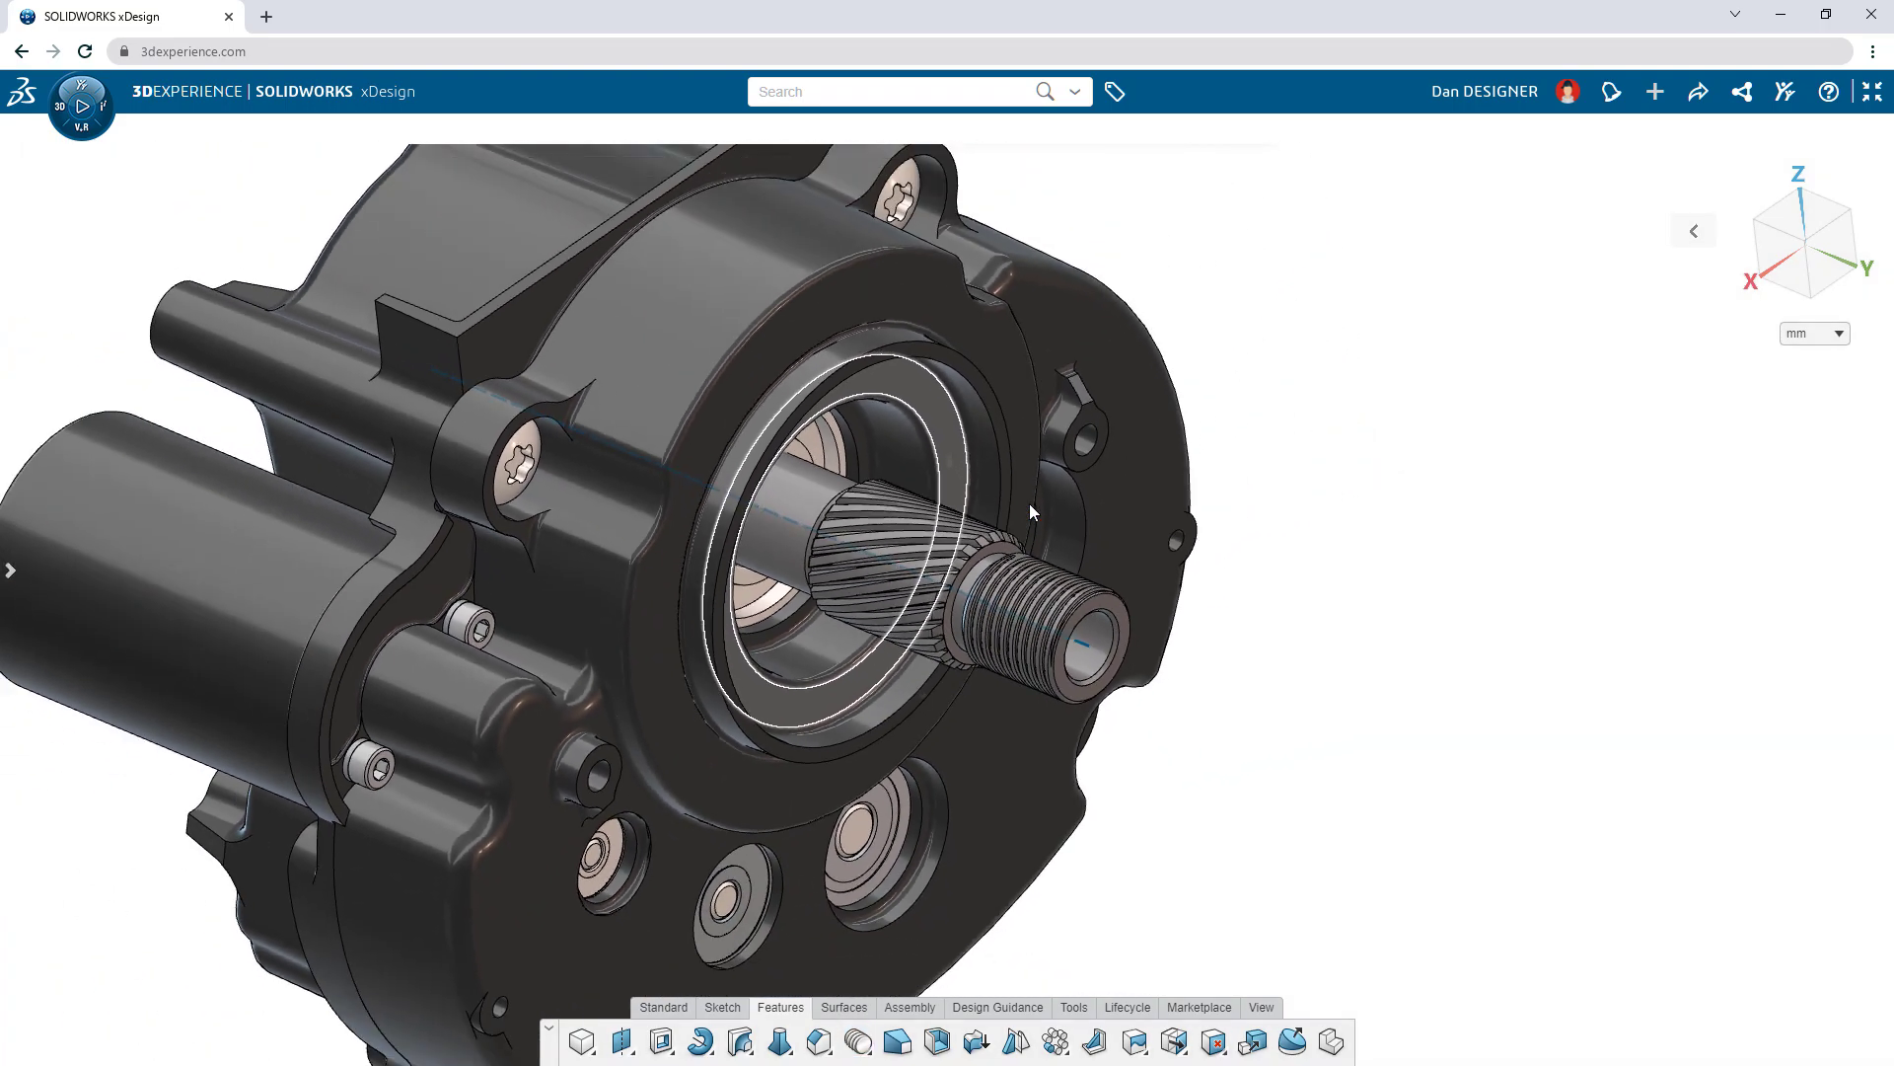